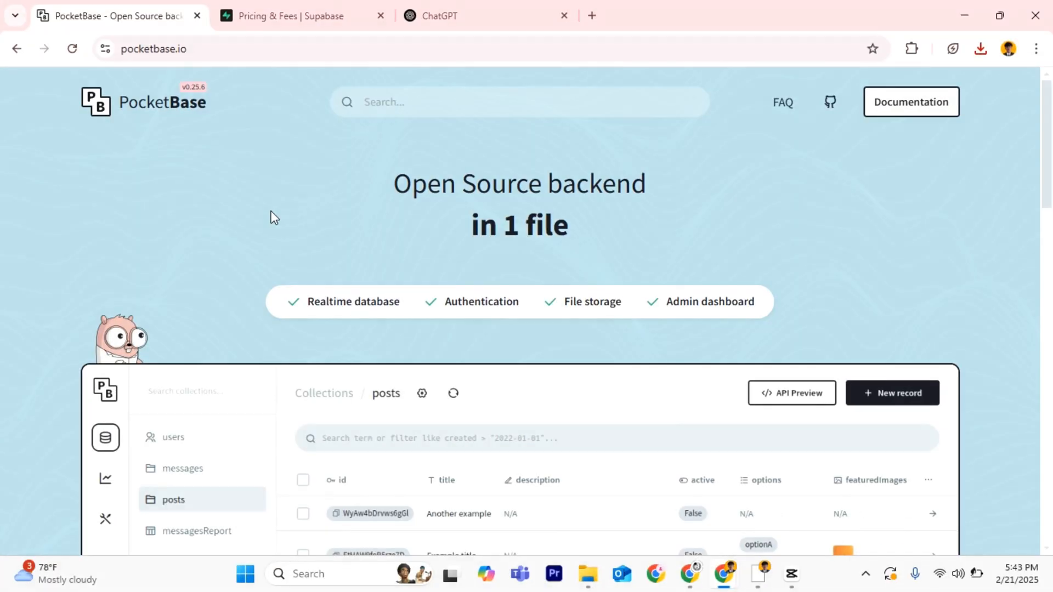
{"action": "mouse_move", "coordinate": [249, 72]}
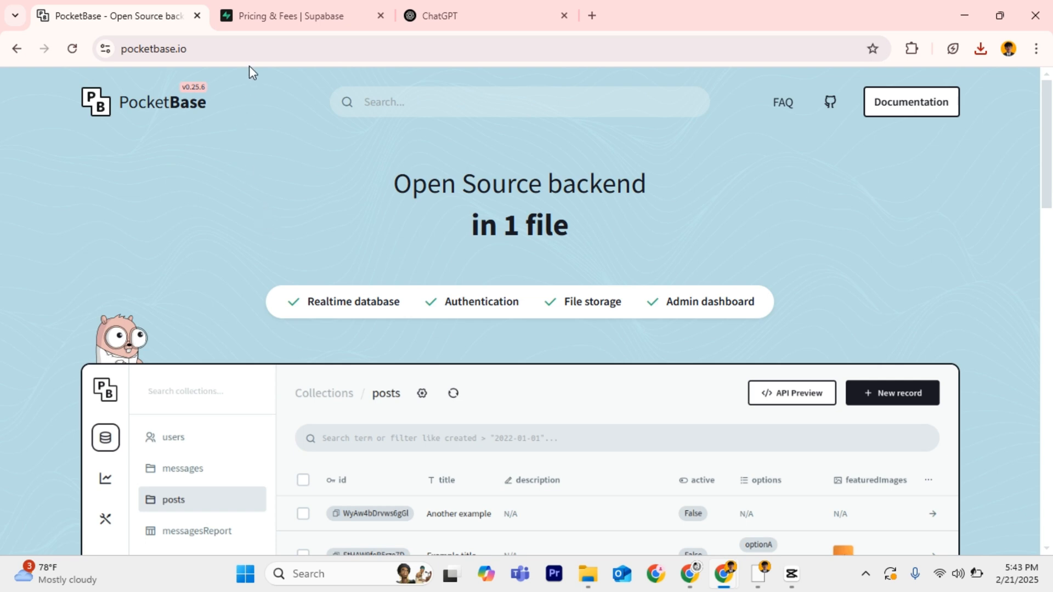
Flip between the PocketBase homepage and Supabase pricing tabs, landing on Supabase pricing
{"action": "left_click", "coordinate": [298, 16]}
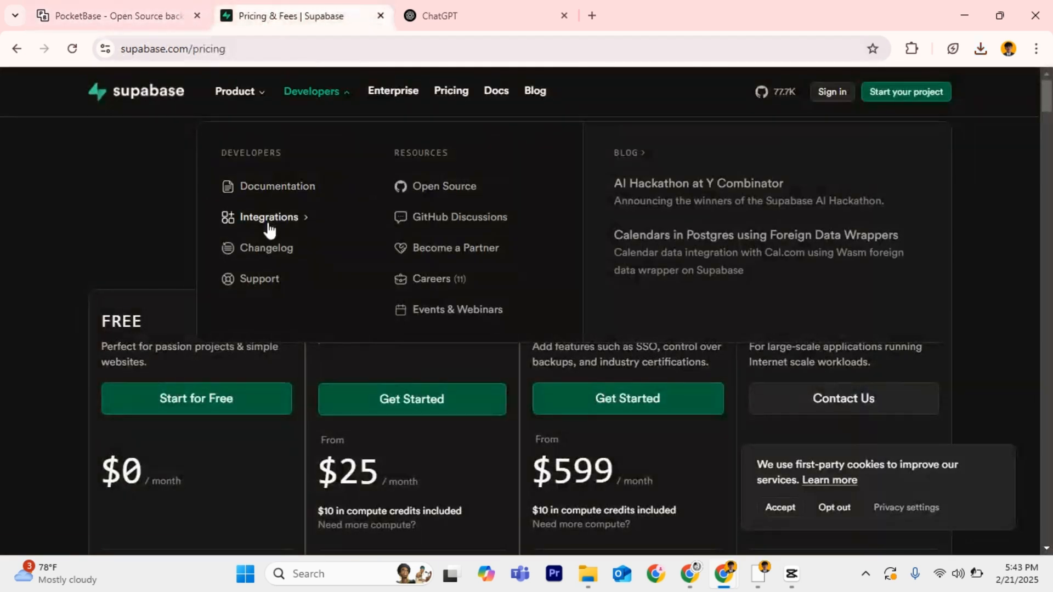
{"action": "mouse_move", "coordinate": [269, 218]}
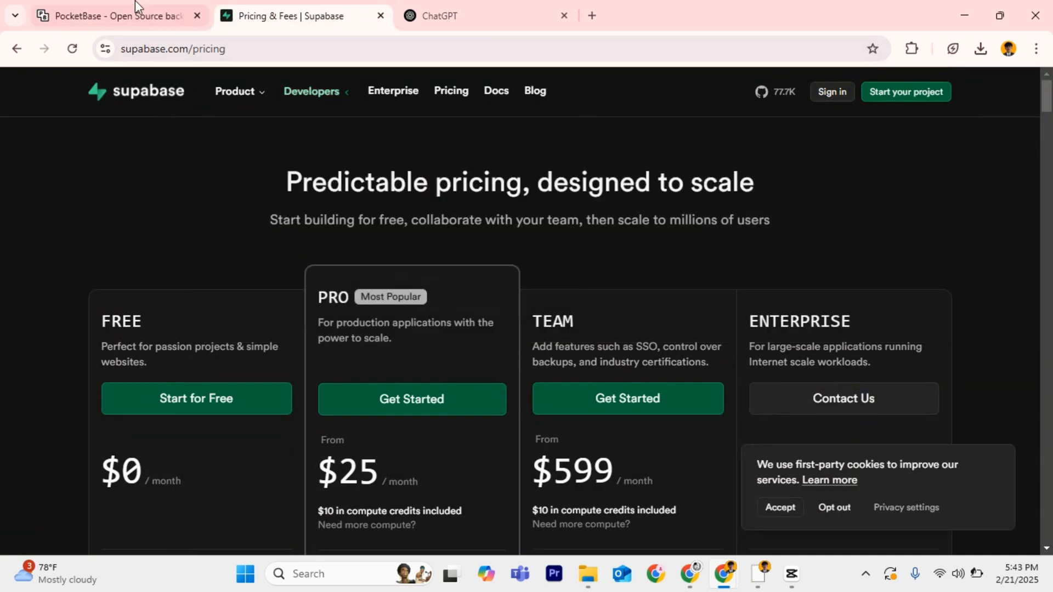
{"action": "left_click", "coordinate": [117, 15]}
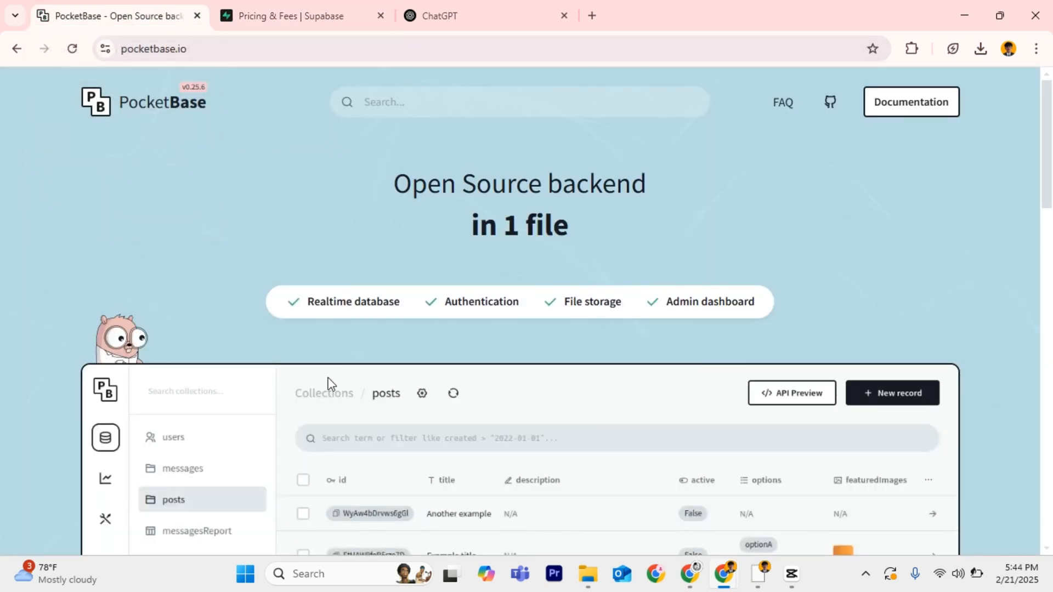
{"action": "left_click", "coordinate": [295, 15]}
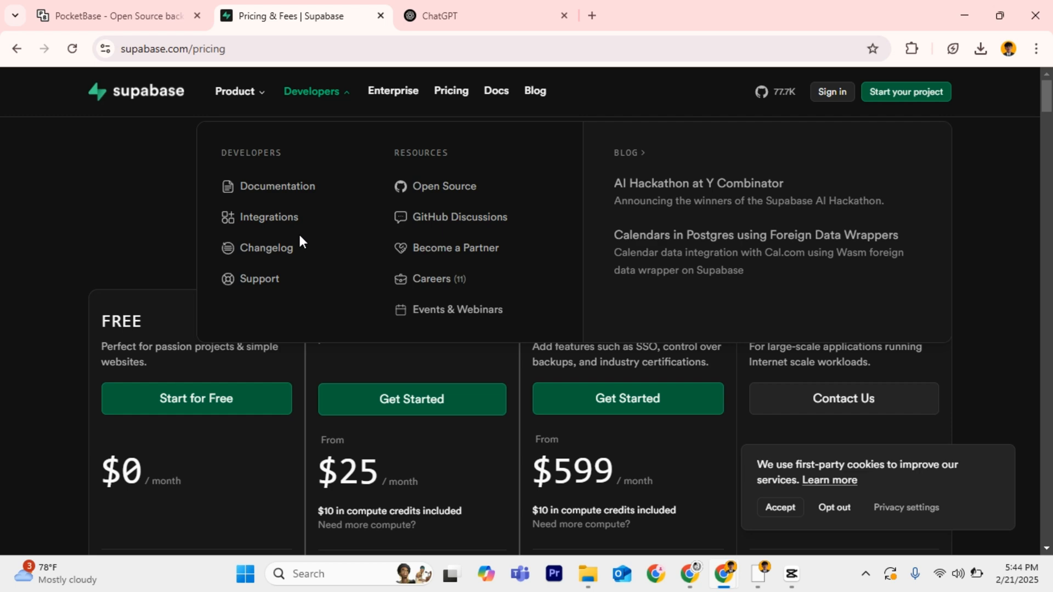
Scroll down to the Free, Pro, Team and Enterprise plan feature lists
{"action": "scroll", "scroll_direction": "down", "scroll_amount": 3}
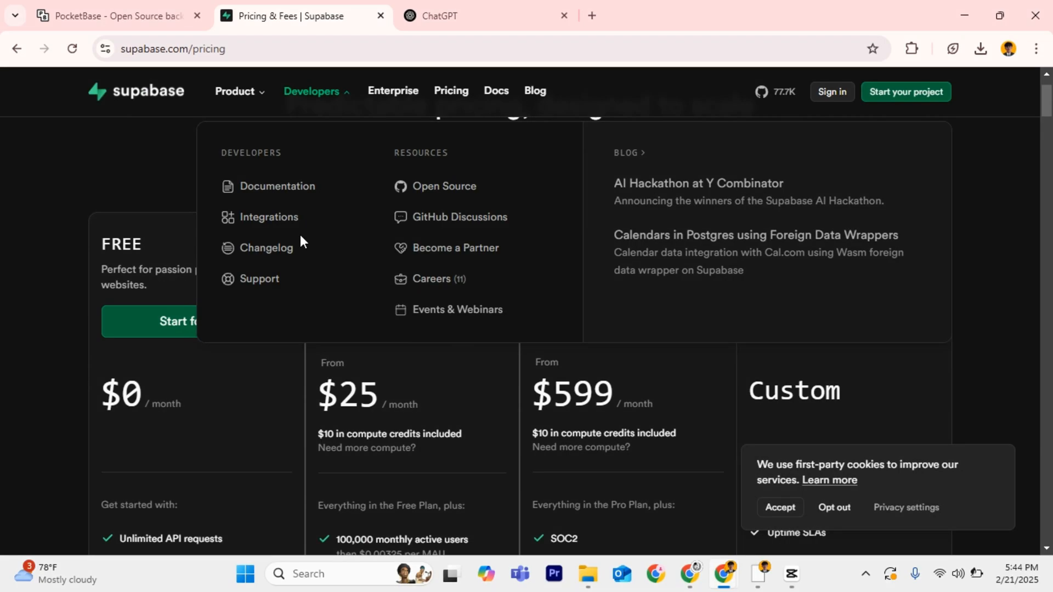
{"action": "mouse_move", "coordinate": [296, 236]}
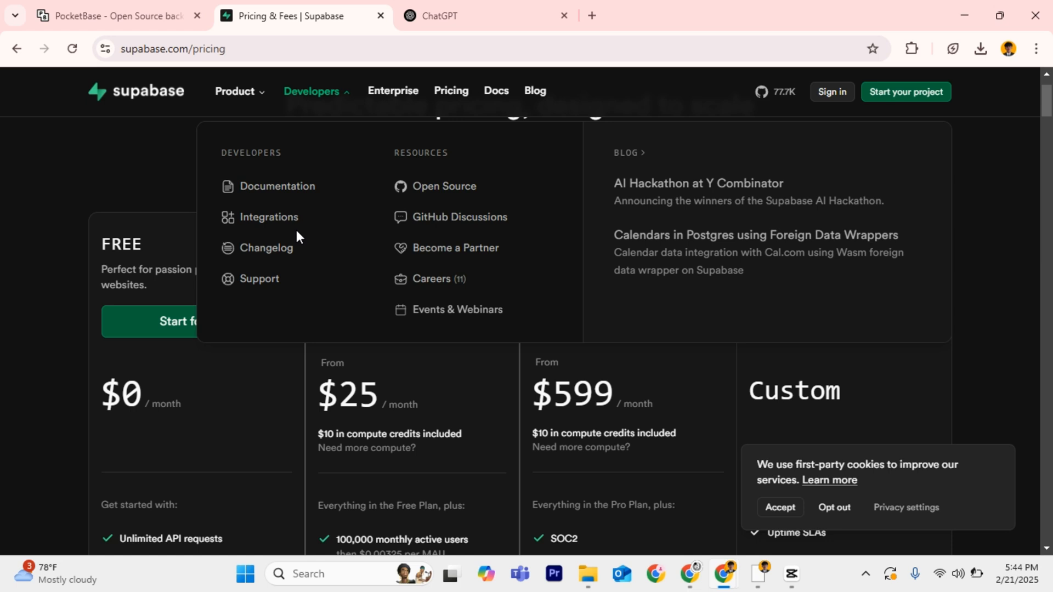
{"action": "mouse_move", "coordinate": [309, 242]}
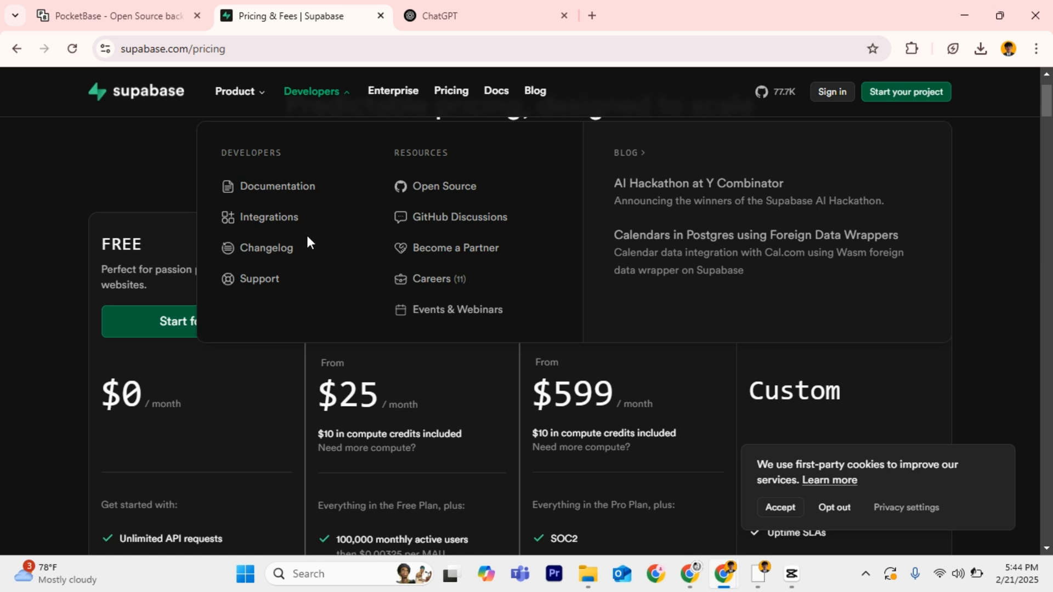
{"action": "scroll", "scroll_direction": "down", "scroll_amount": 3}
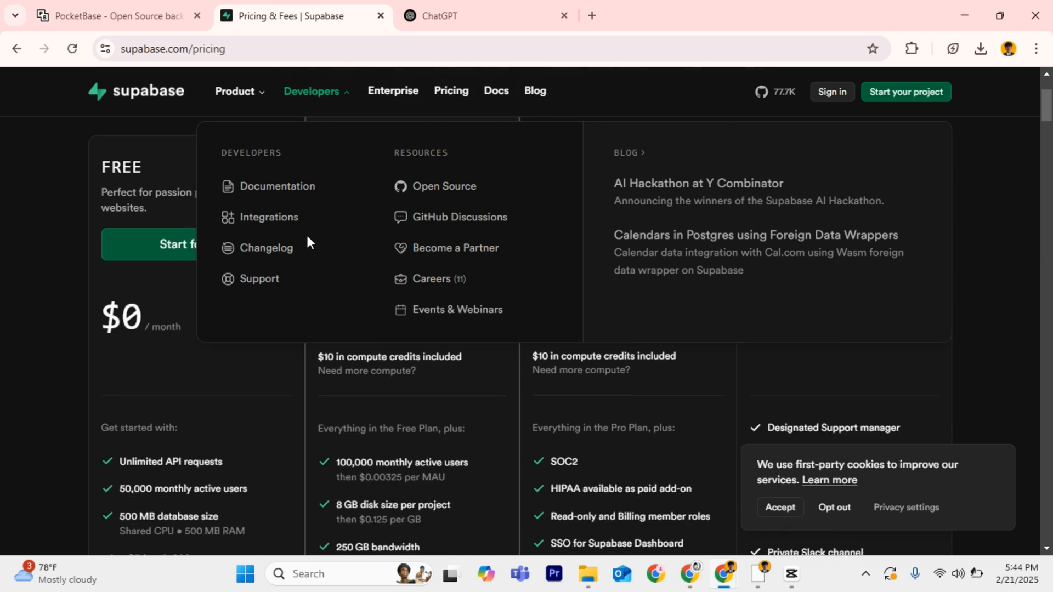
{"action": "scroll", "scroll_direction": "down", "scroll_amount": 3}
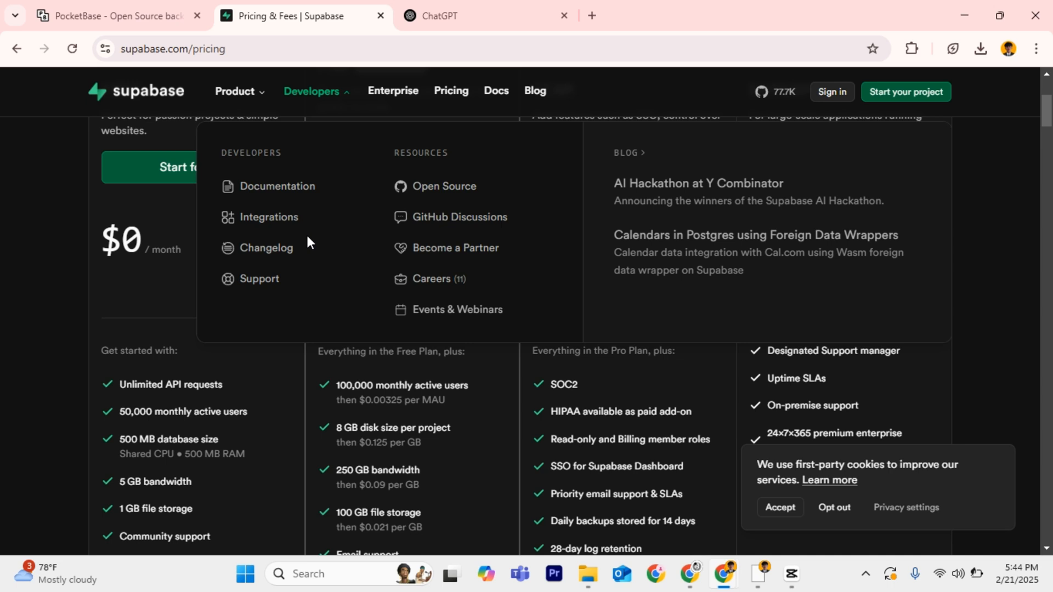
{"action": "scroll", "scroll_direction": "down", "scroll_amount": 3}
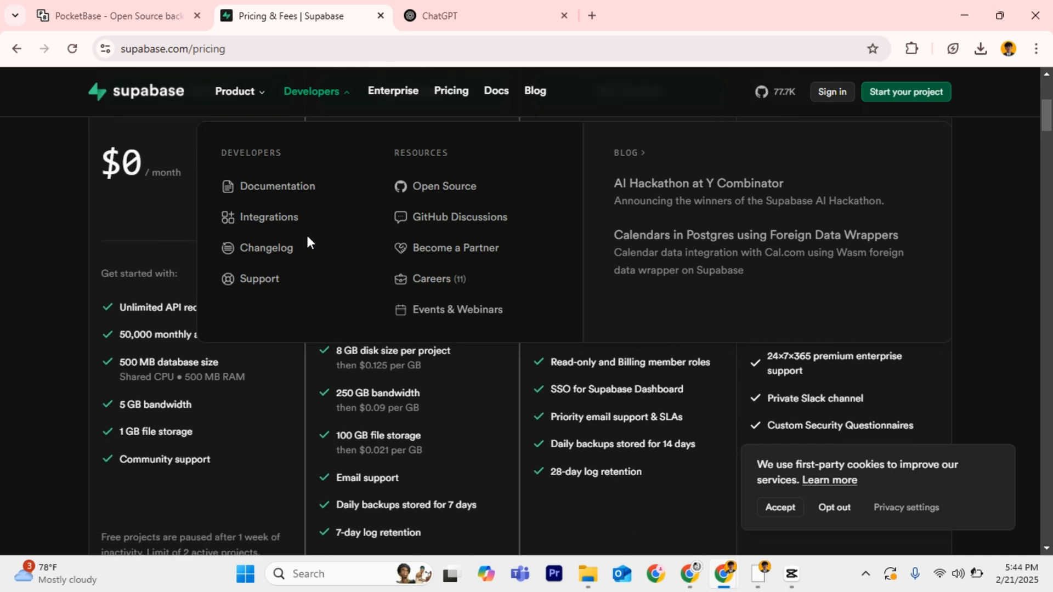
Load the Supabase homepage and scroll through its product feature cards
{"action": "left_click", "coordinate": [135, 91]}
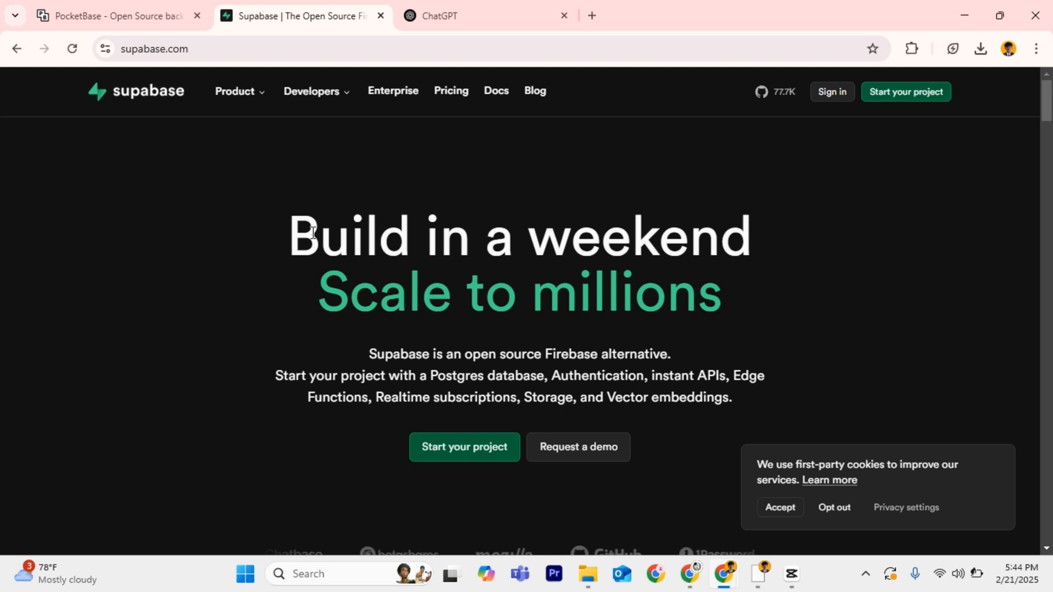
{"action": "scroll", "scroll_direction": "down", "scroll_amount": 3}
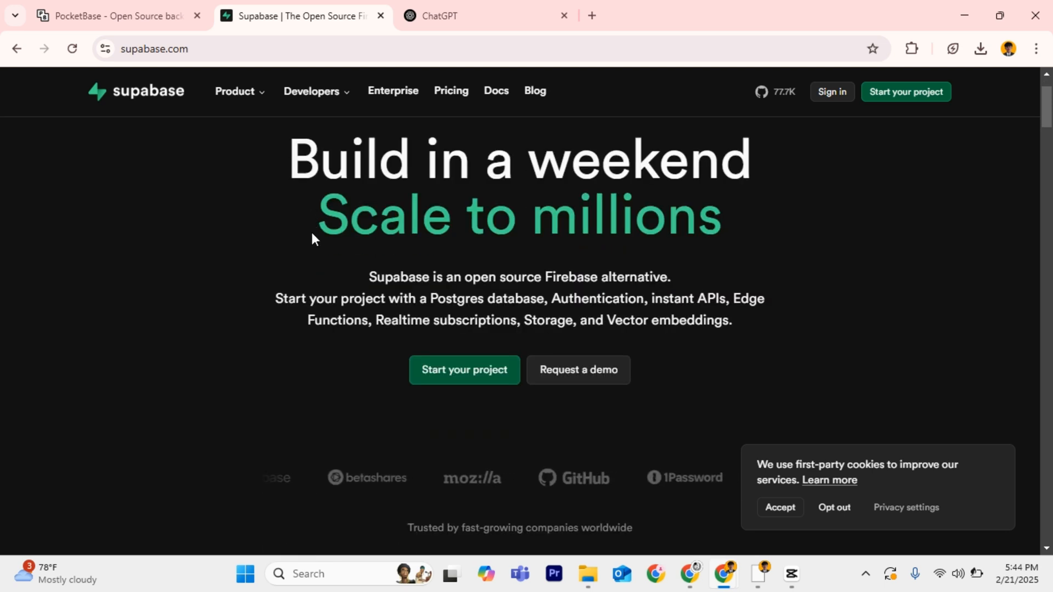
{"action": "scroll", "scroll_direction": "down", "scroll_amount": 3}
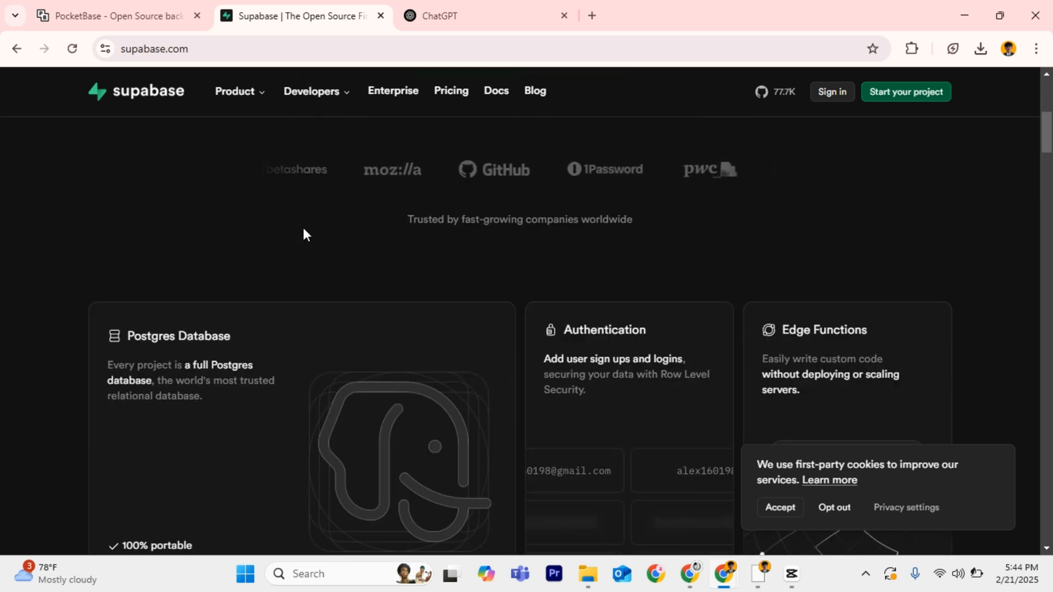
{"action": "scroll", "scroll_direction": "down", "scroll_amount": 3}
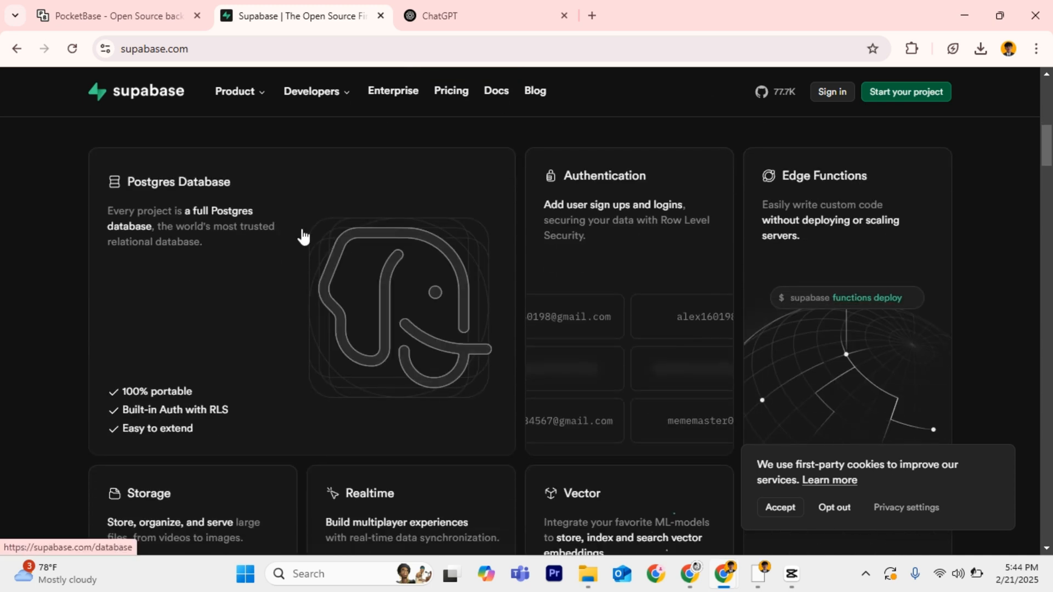
{"action": "scroll", "scroll_direction": "down", "scroll_amount": 3}
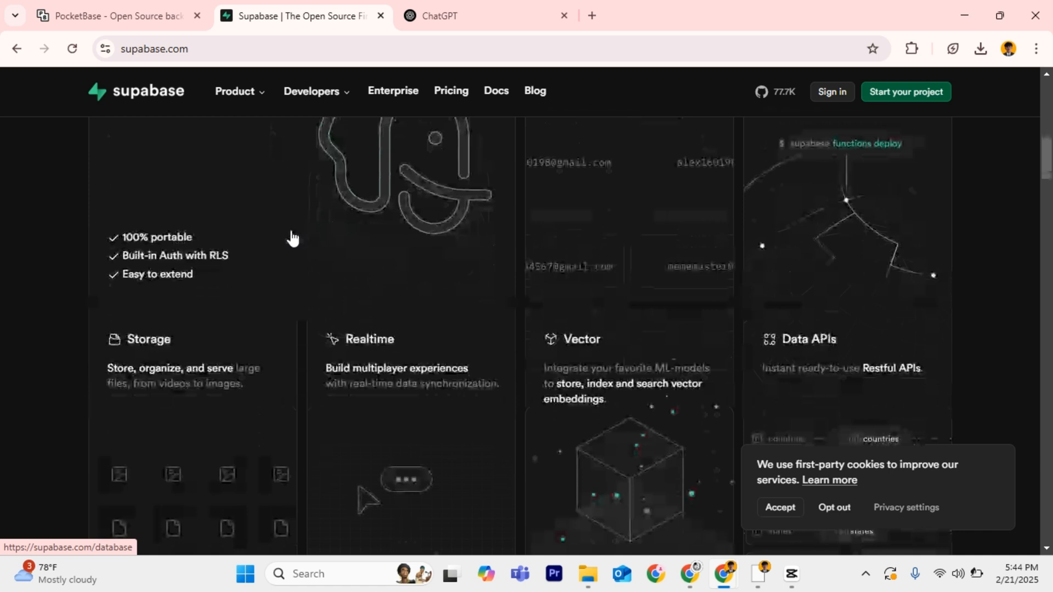
Continue down to the 'Use Supabase with any framework' and customer stories sections
{"action": "scroll", "scroll_direction": "down", "scroll_amount": 3}
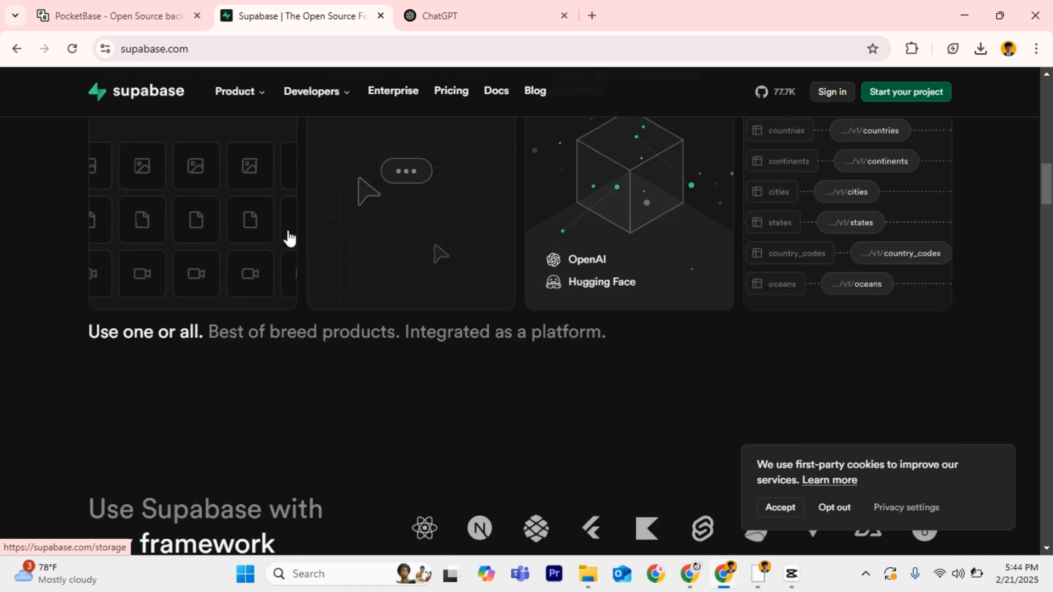
{"action": "scroll", "scroll_direction": "down", "scroll_amount": 3}
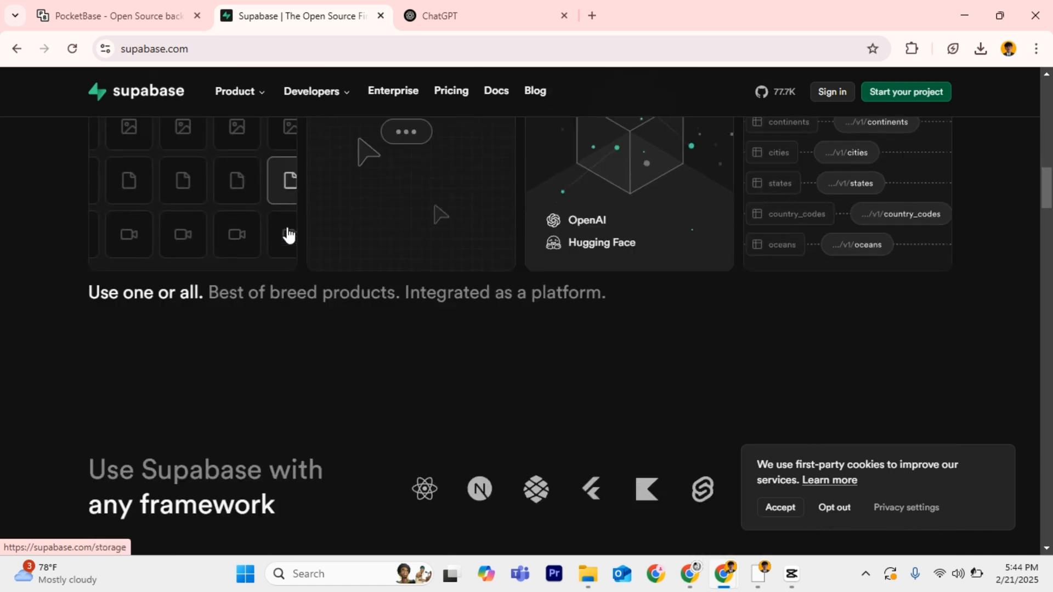
{"action": "scroll", "scroll_direction": "down", "scroll_amount": 3}
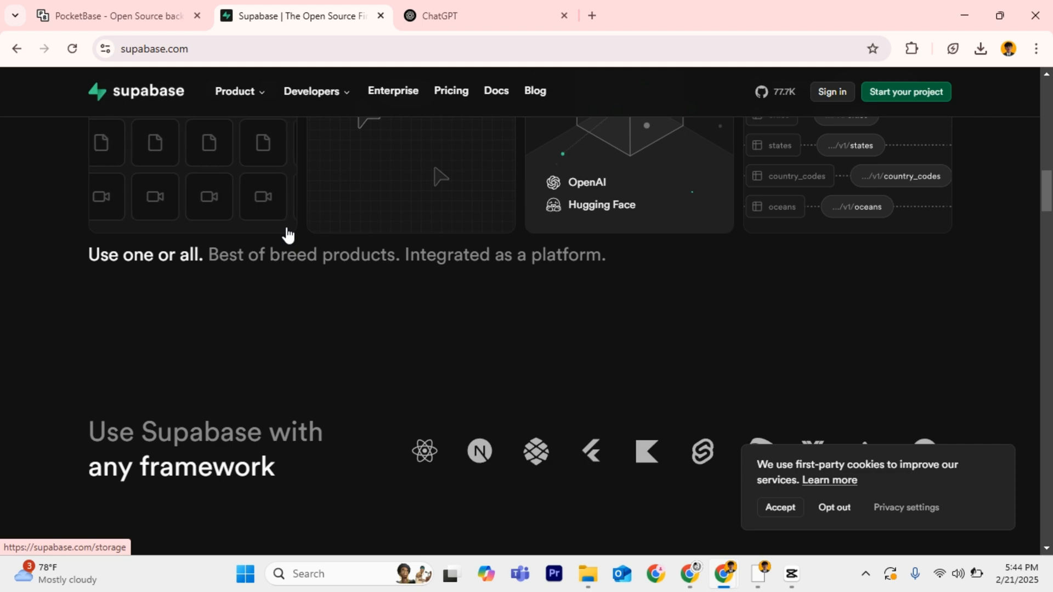
{"action": "scroll", "scroll_direction": "down", "scroll_amount": 3}
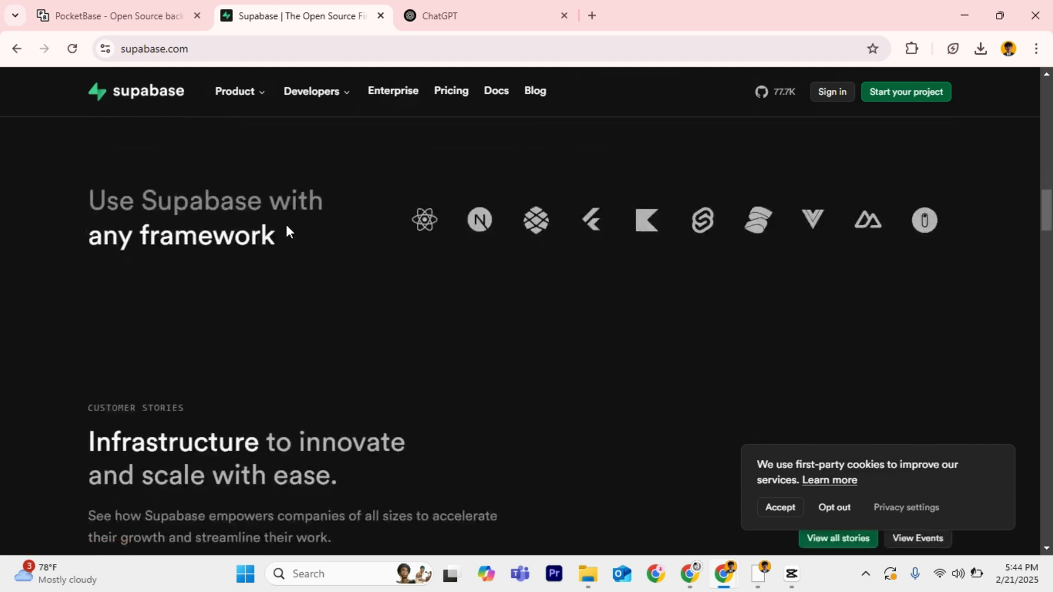
Return to the PocketBase homepage and scroll through the admin dashboard preview
{"action": "left_click", "coordinate": [118, 14]}
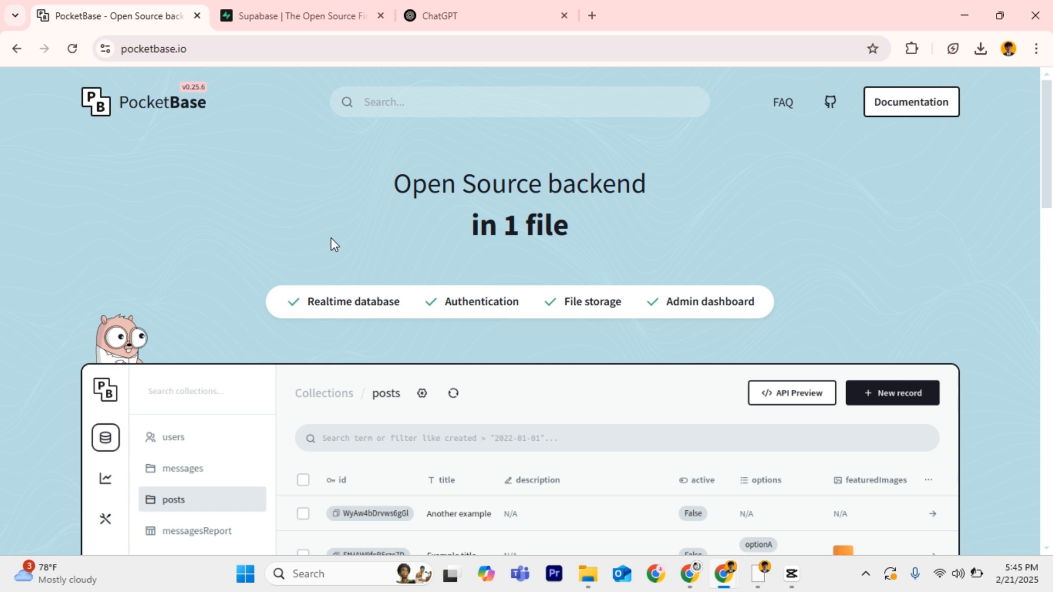
{"action": "scroll", "scroll_direction": "down", "scroll_amount": 3}
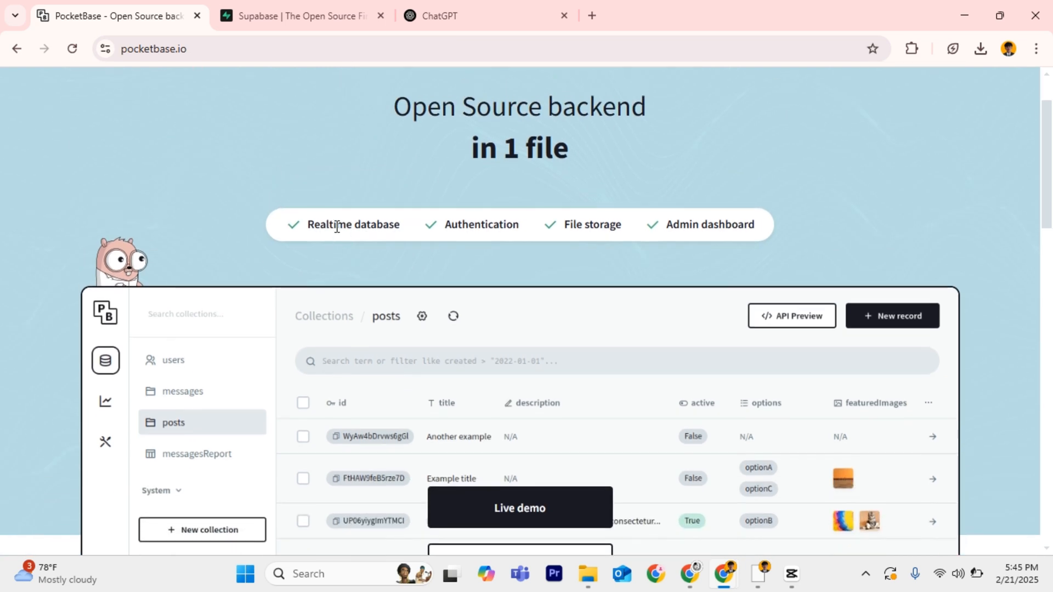
{"action": "scroll", "scroll_direction": "down", "scroll_amount": 3}
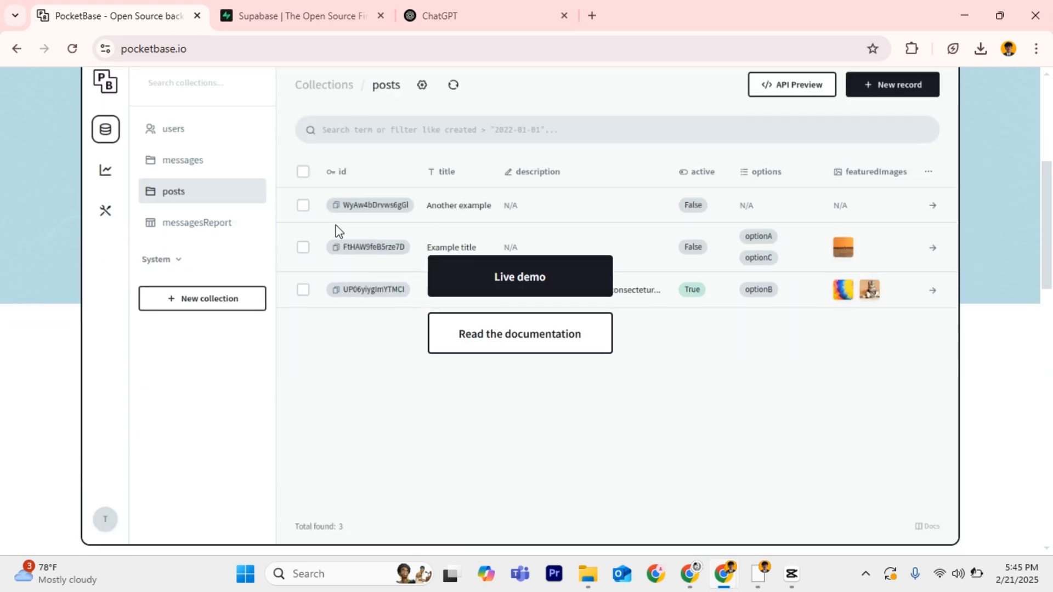
{"action": "scroll", "scroll_direction": "down", "scroll_amount": 3}
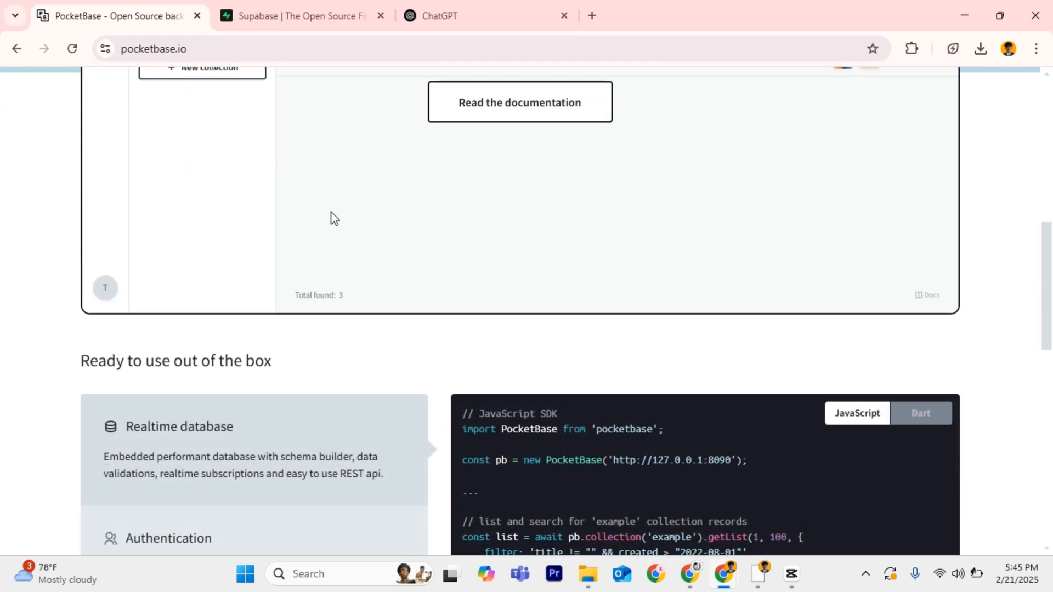
{"action": "scroll", "scroll_direction": "down", "scroll_amount": 3}
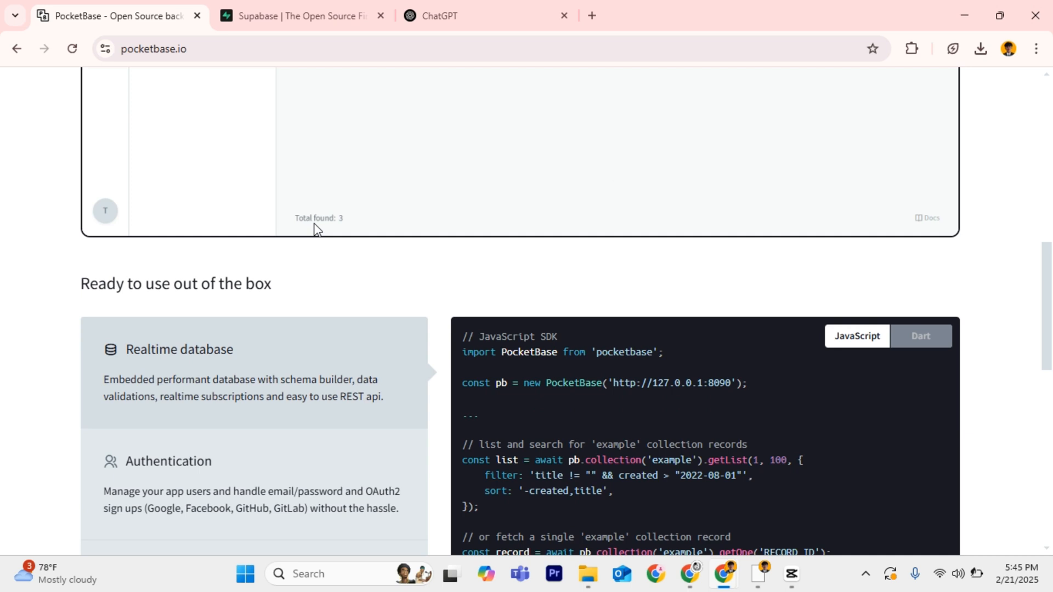
{"action": "scroll", "scroll_direction": "down", "scroll_amount": 3}
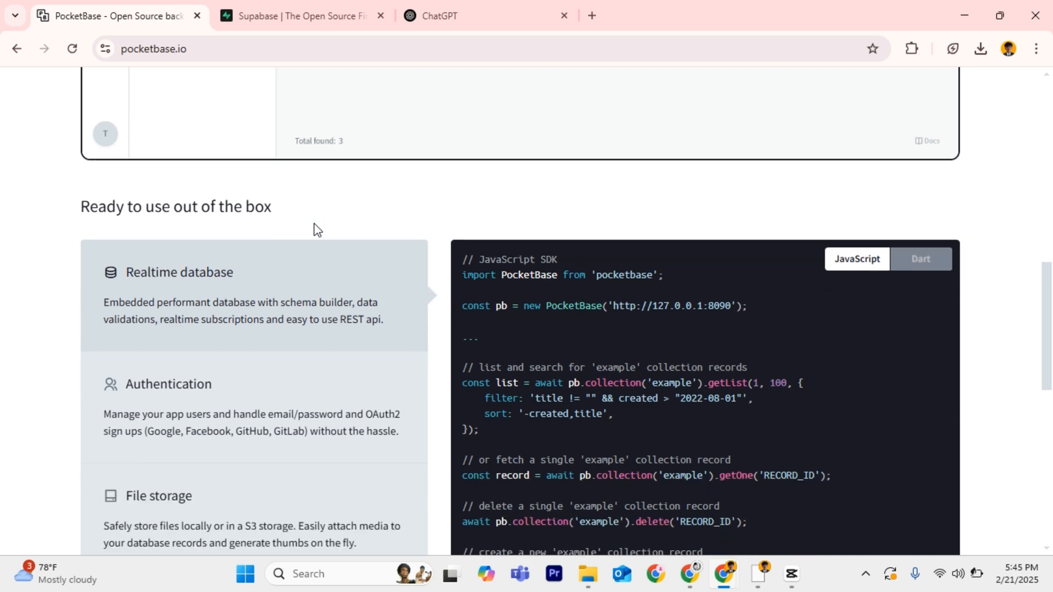
{"action": "scroll", "scroll_direction": "down", "scroll_amount": 3}
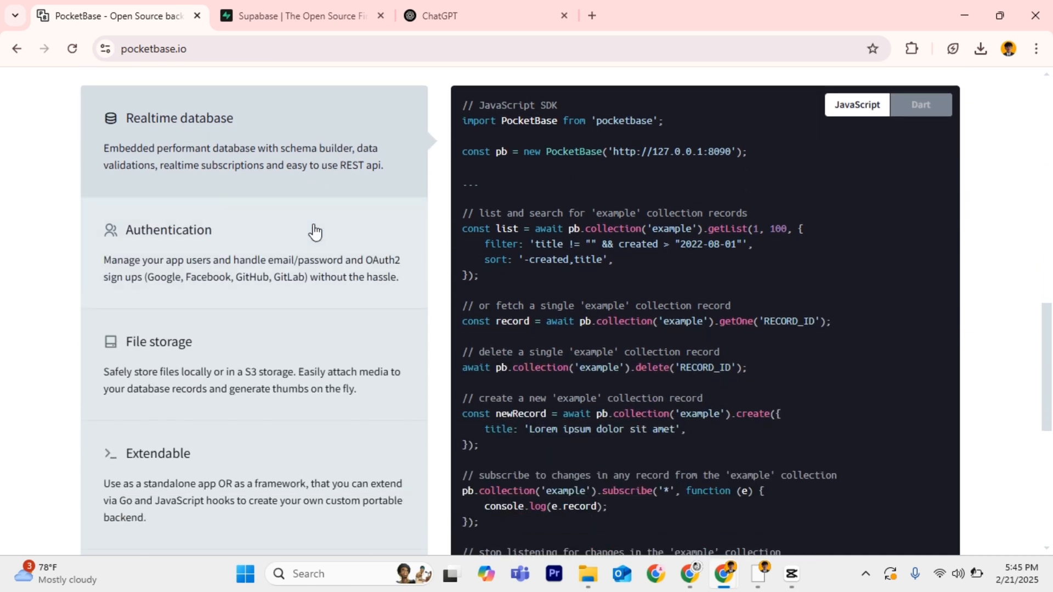
Scroll on to the 'Ready to use out of the box' features and JavaScript SDK example
{"action": "scroll", "scroll_direction": "up", "scroll_amount": 3}
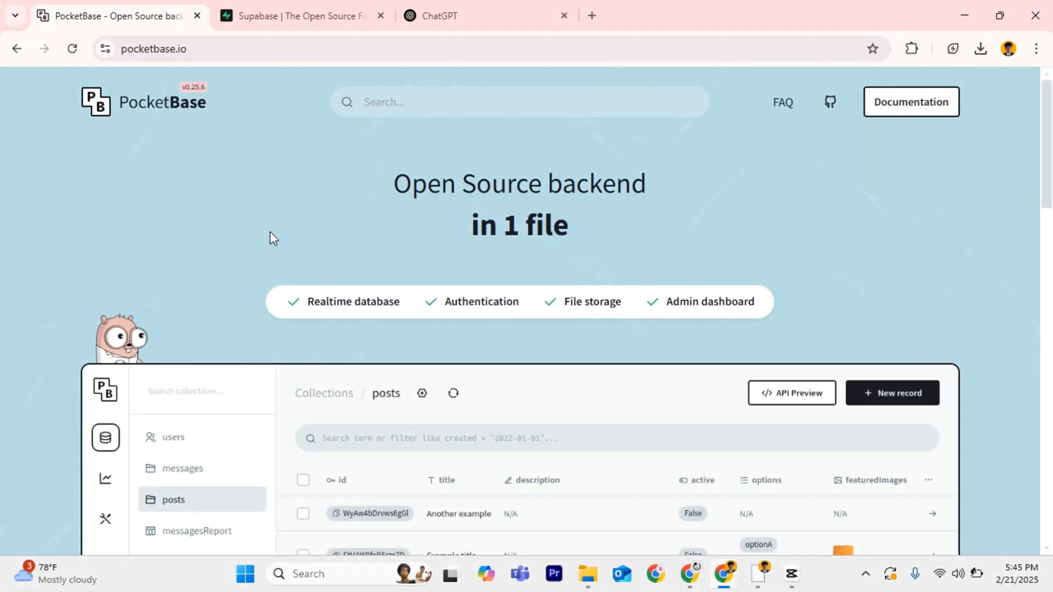
{"action": "scroll", "scroll_direction": "down", "scroll_amount": 3}
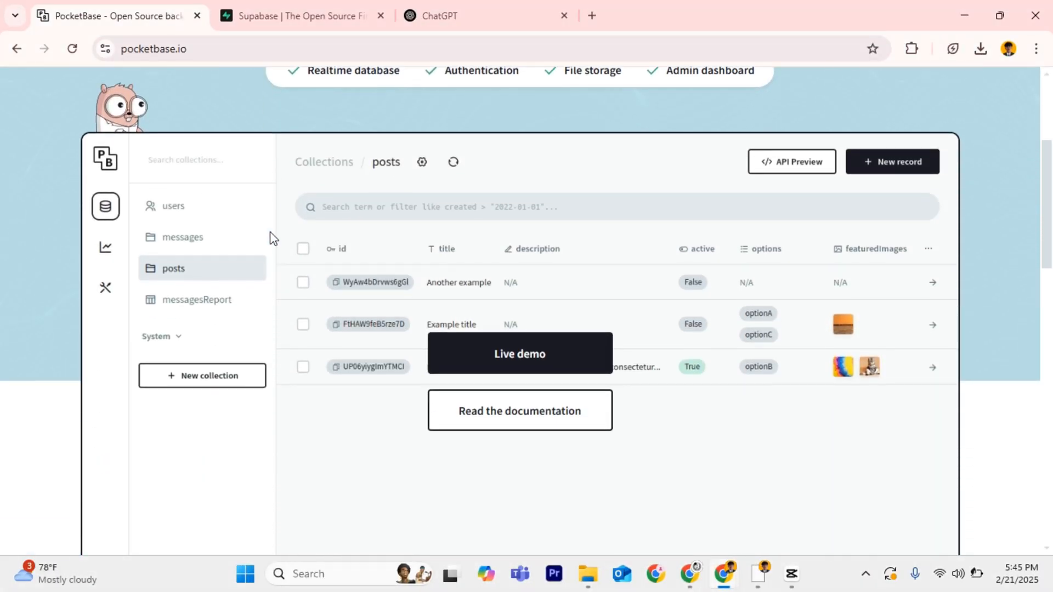
{"action": "scroll", "scroll_direction": "down", "scroll_amount": 3}
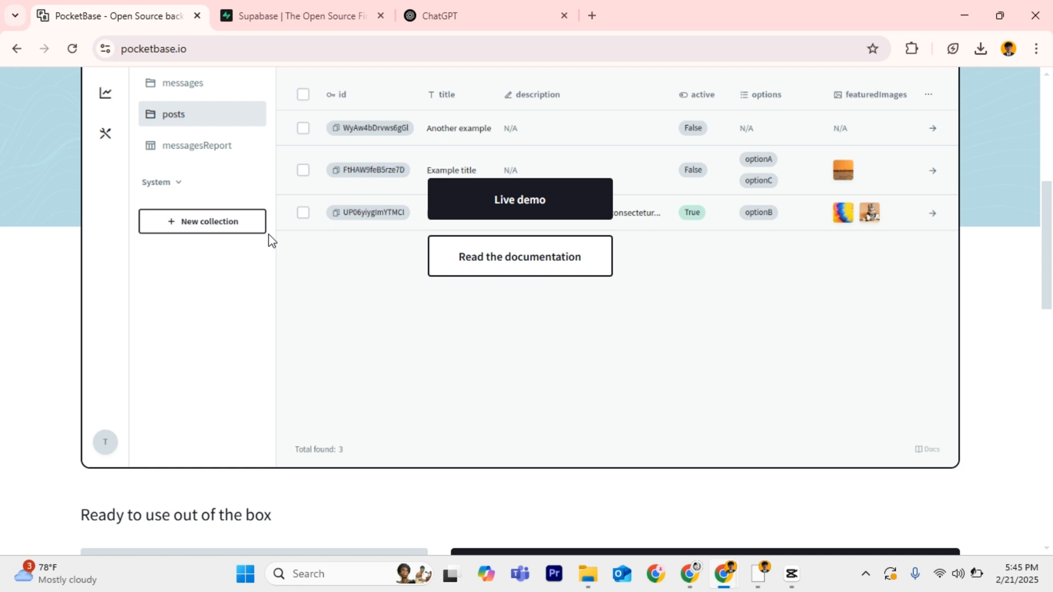
{"action": "scroll", "scroll_direction": "down", "scroll_amount": 3}
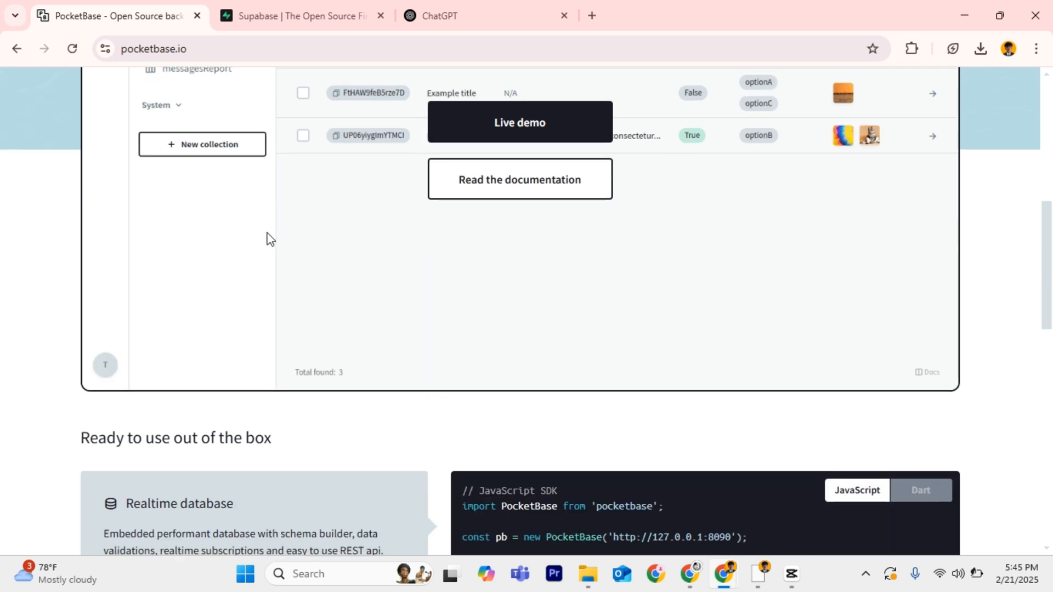
{"action": "scroll", "scroll_direction": "down", "scroll_amount": 3}
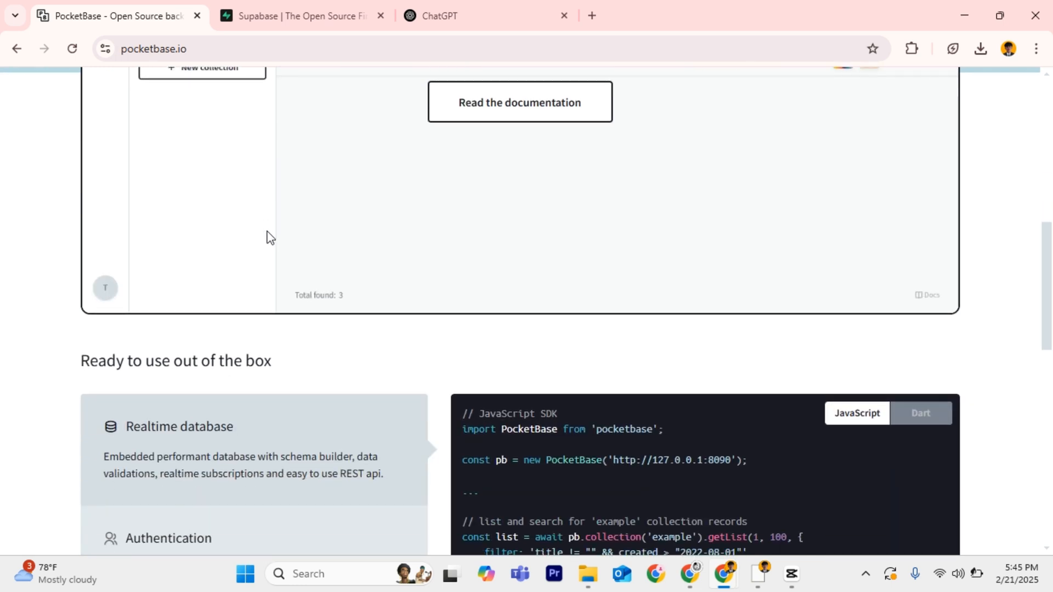
{"action": "scroll", "scroll_direction": "down", "scroll_amount": 3}
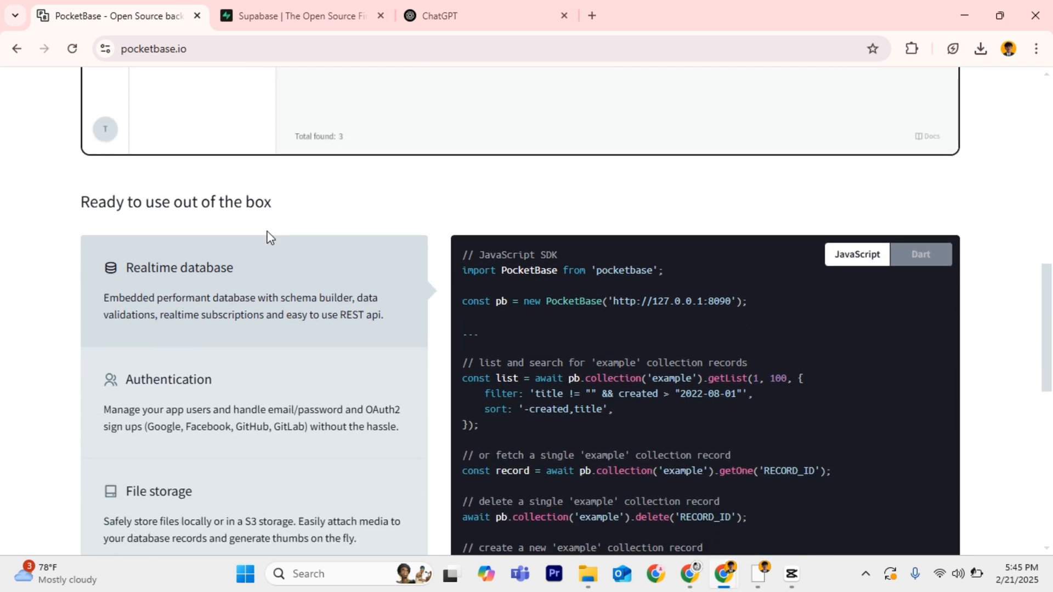
{"action": "scroll", "scroll_direction": "down", "scroll_amount": 3}
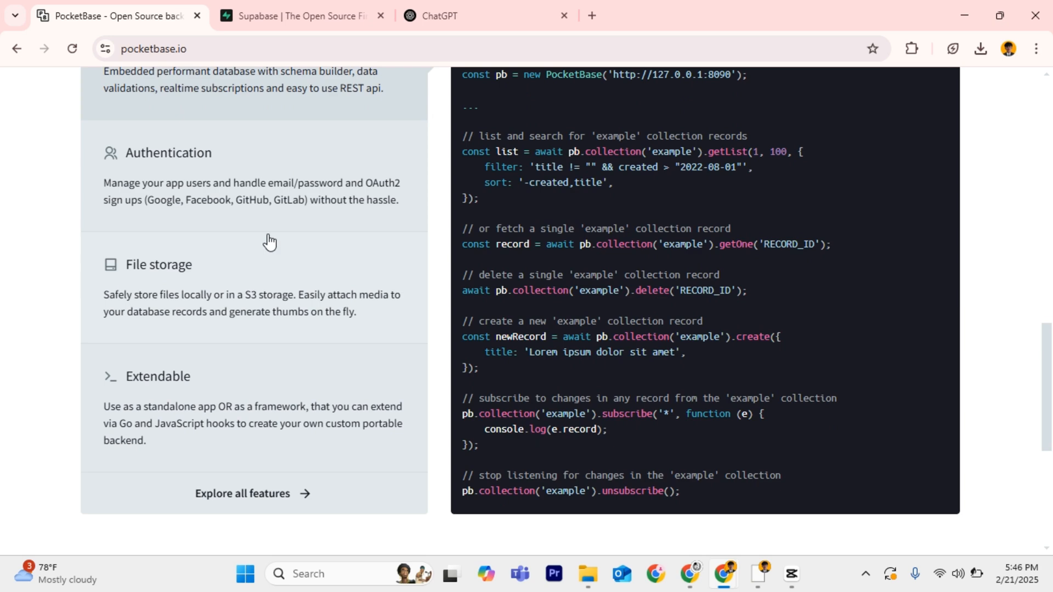
{"action": "scroll", "scroll_direction": "down", "scroll_amount": 3}
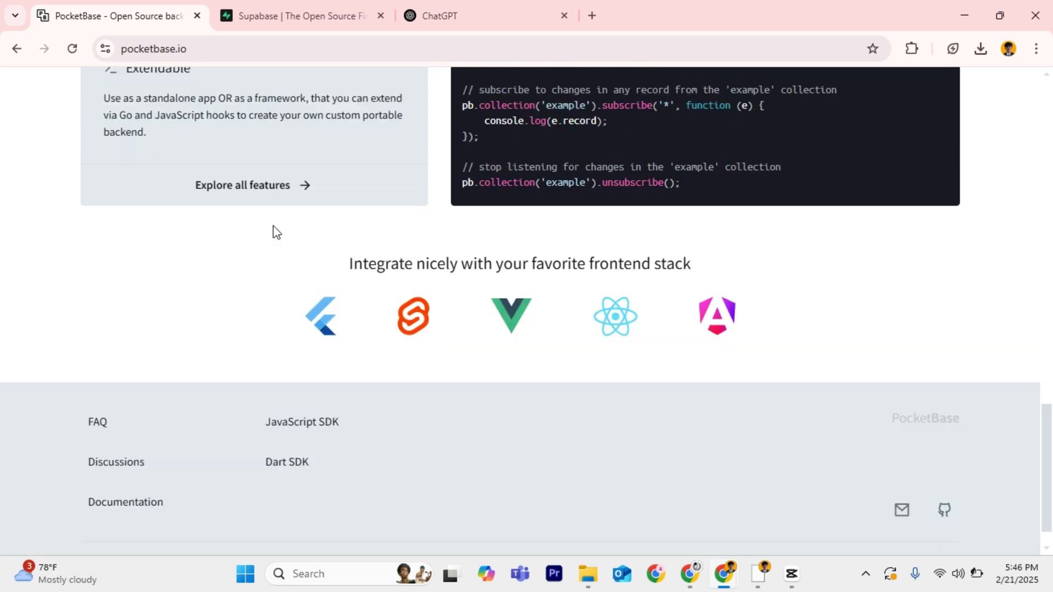
{"action": "scroll", "scroll_direction": "down", "scroll_amount": 3}
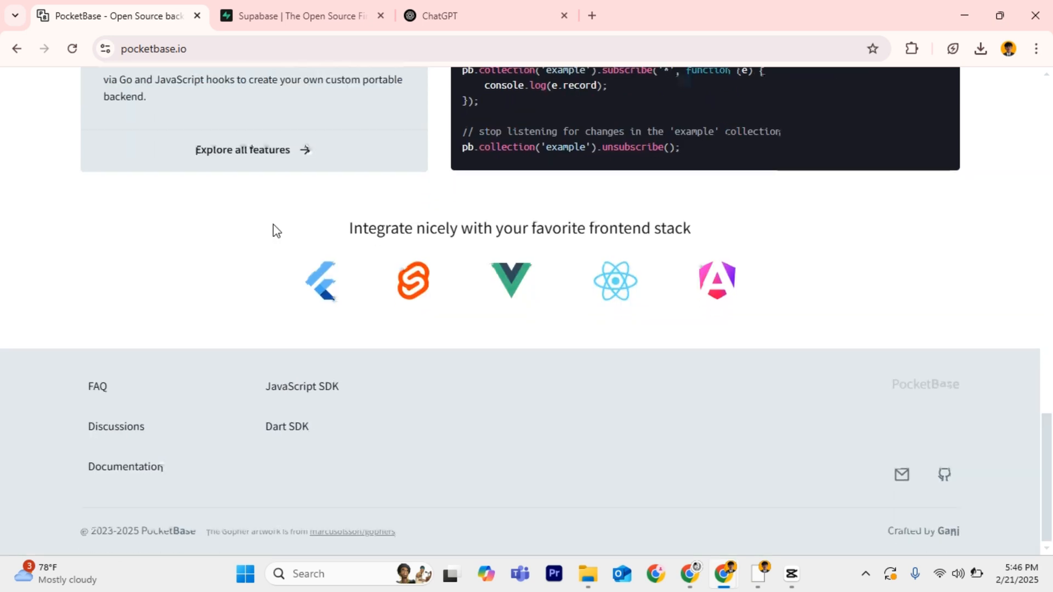
{"action": "scroll", "scroll_direction": "up", "scroll_amount": 3}
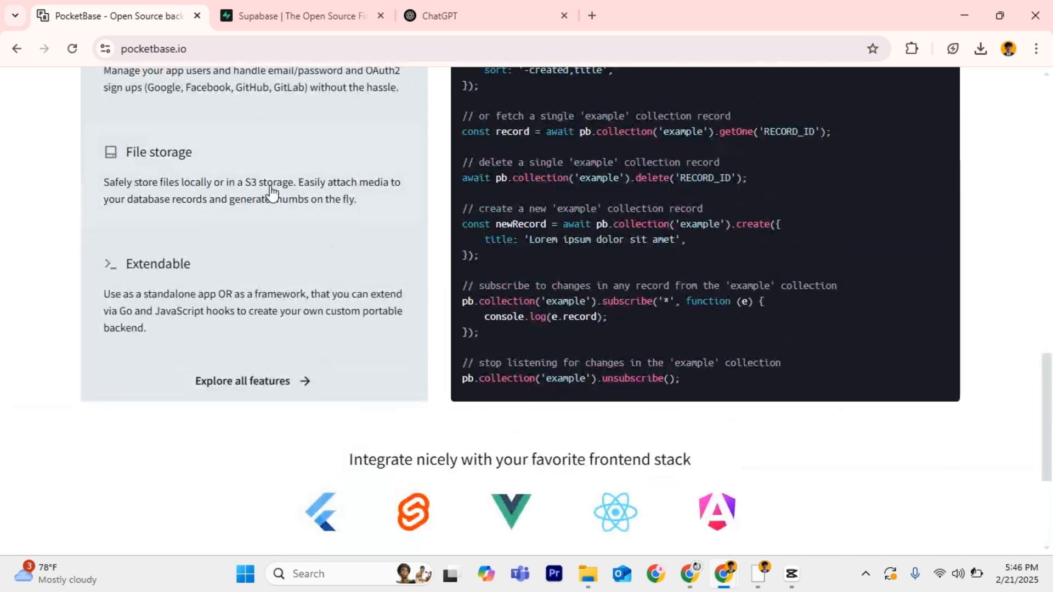
{"action": "scroll", "scroll_direction": "up", "scroll_amount": 3}
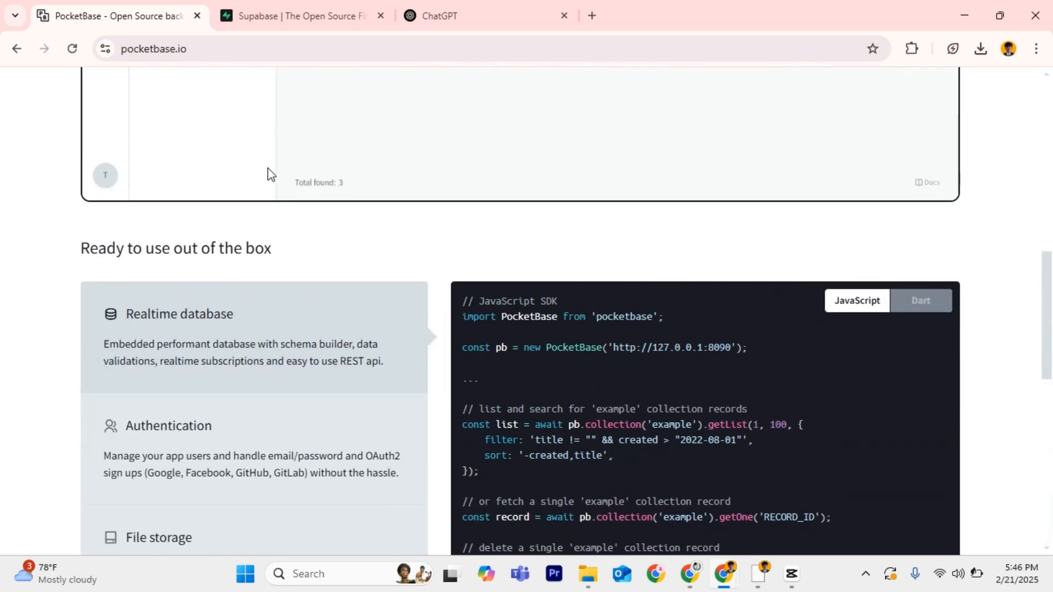
{"action": "mouse_move", "coordinate": [265, 165]}
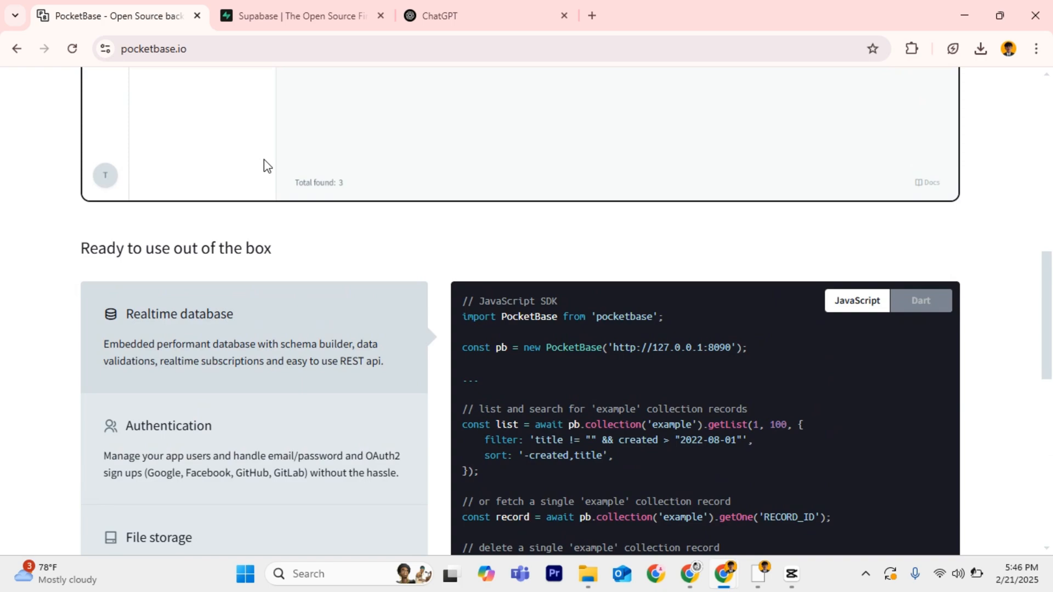
{"action": "scroll", "scroll_direction": "down", "scroll_amount": 3}
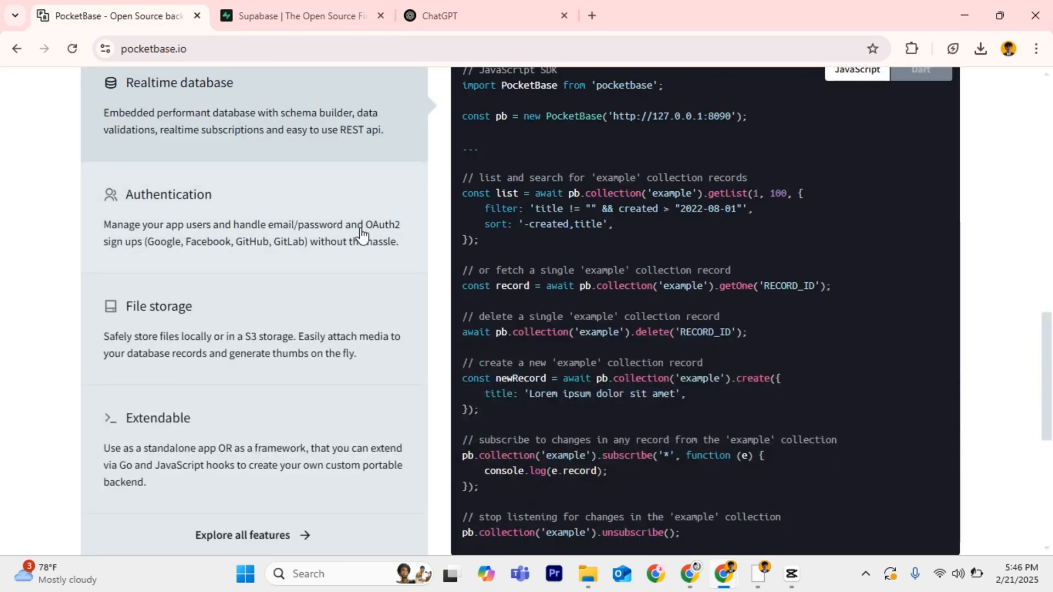
{"action": "mouse_move", "coordinate": [322, 235]}
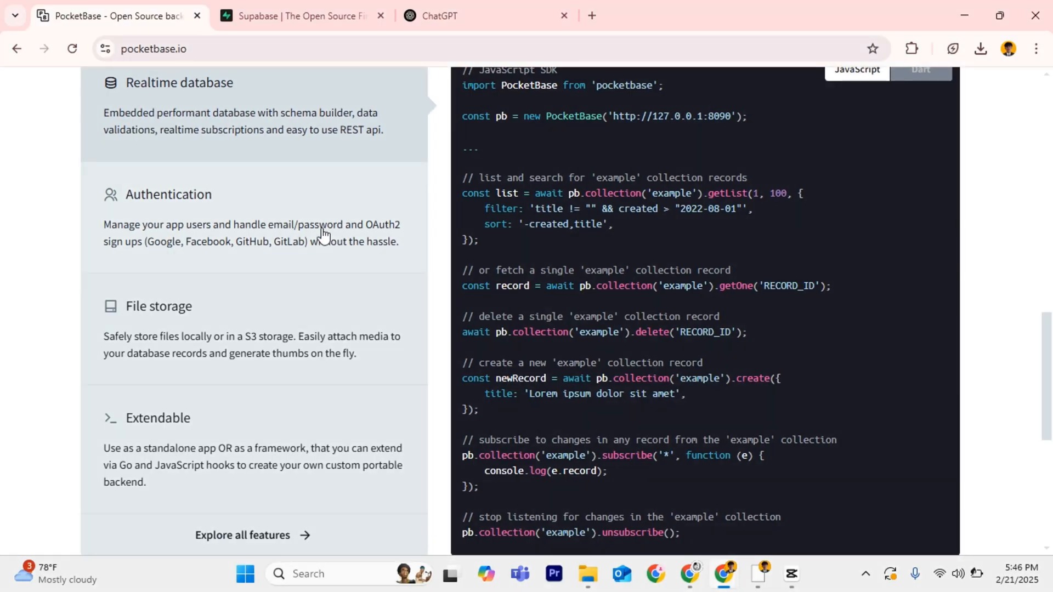
{"action": "scroll", "scroll_direction": "down", "scroll_amount": 3}
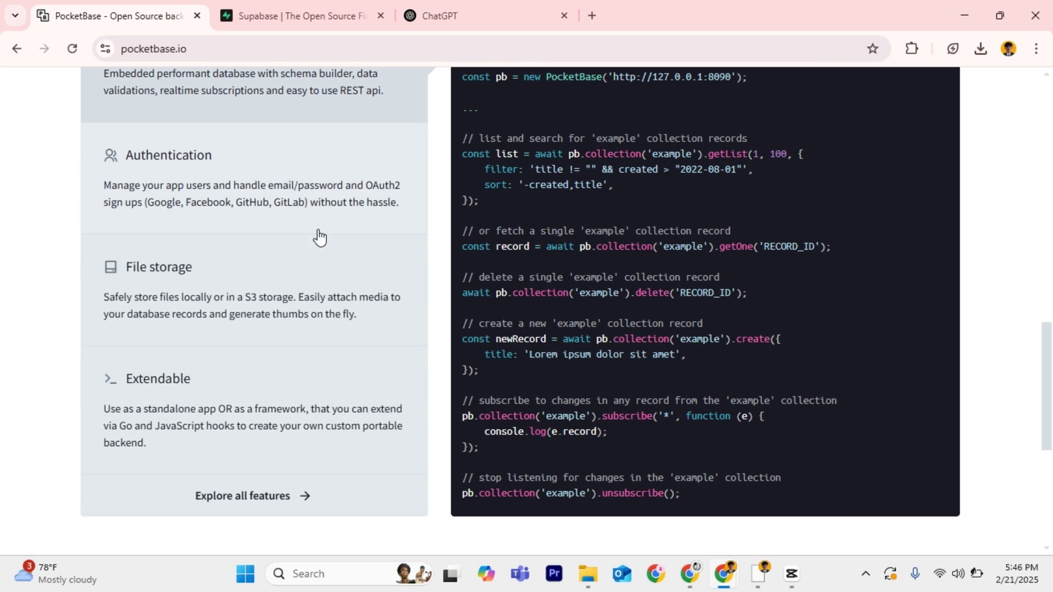
{"action": "scroll", "scroll_direction": "up", "scroll_amount": 3}
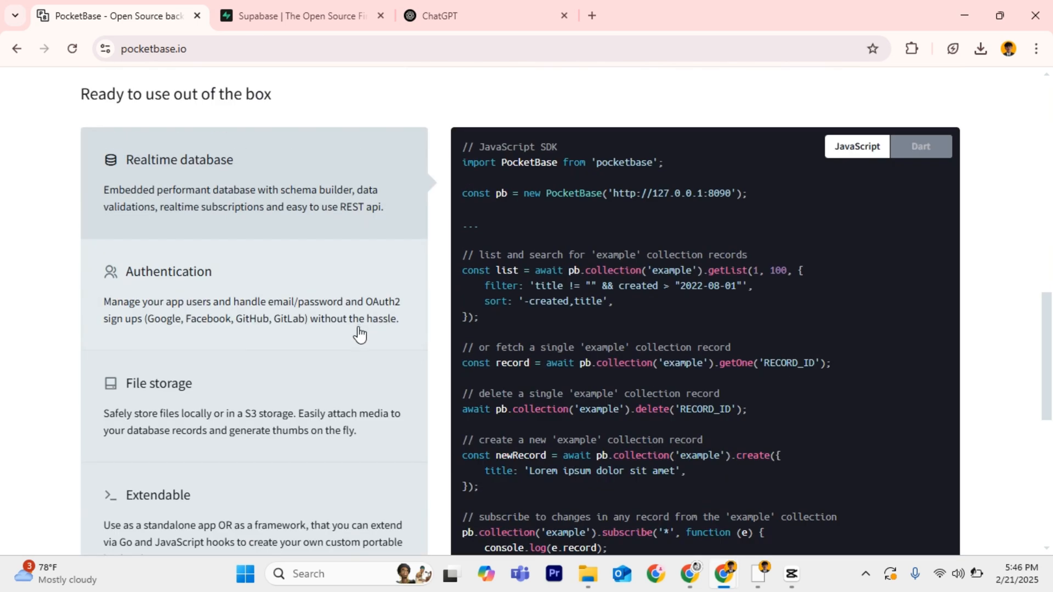
{"action": "mouse_move", "coordinate": [355, 338]}
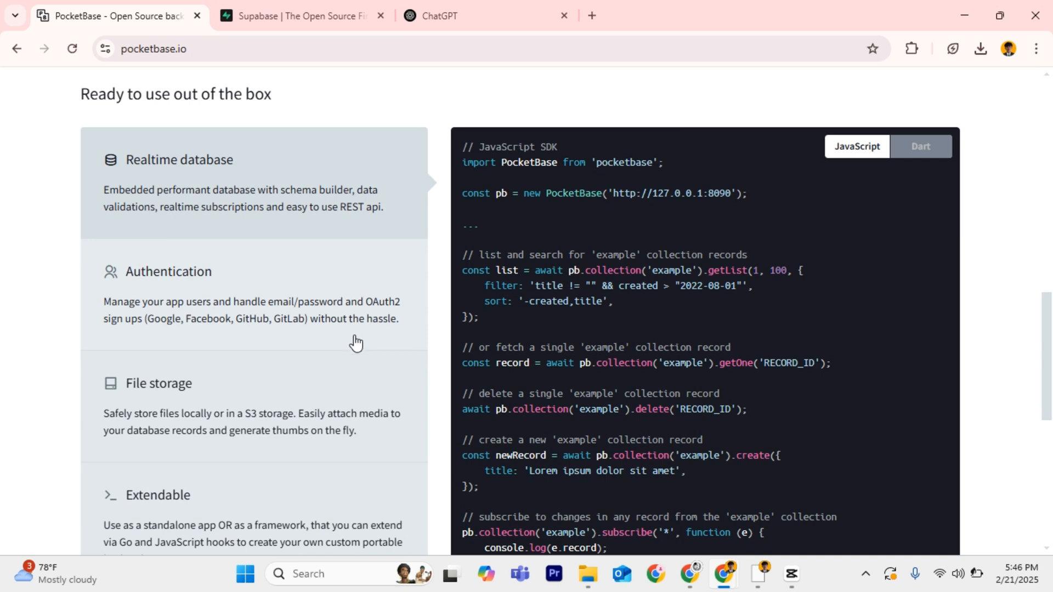
{"action": "scroll", "scroll_direction": "up", "scroll_amount": 3}
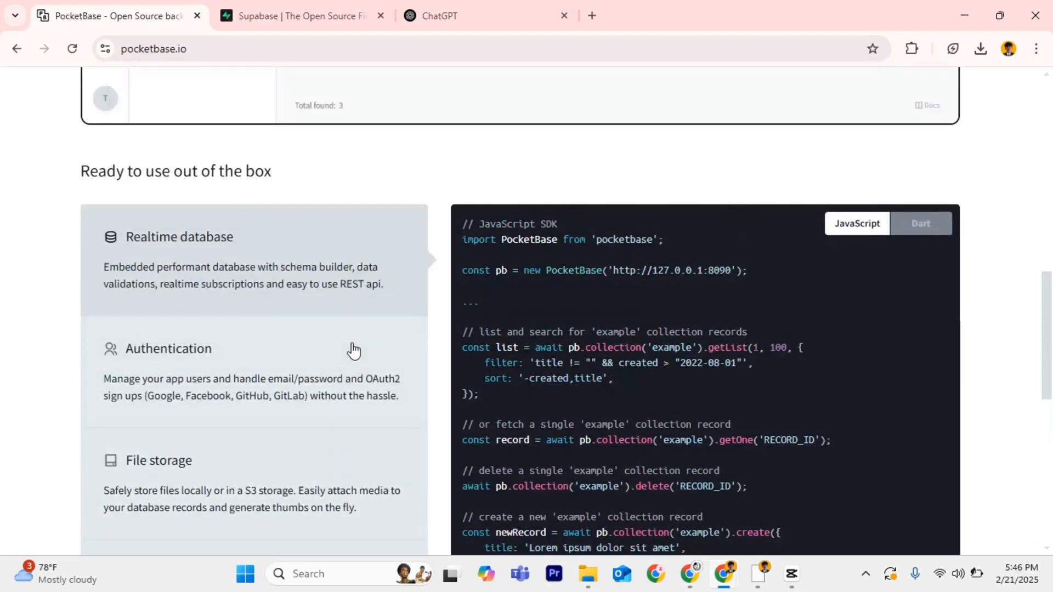
{"action": "scroll", "scroll_direction": "down", "scroll_amount": 3}
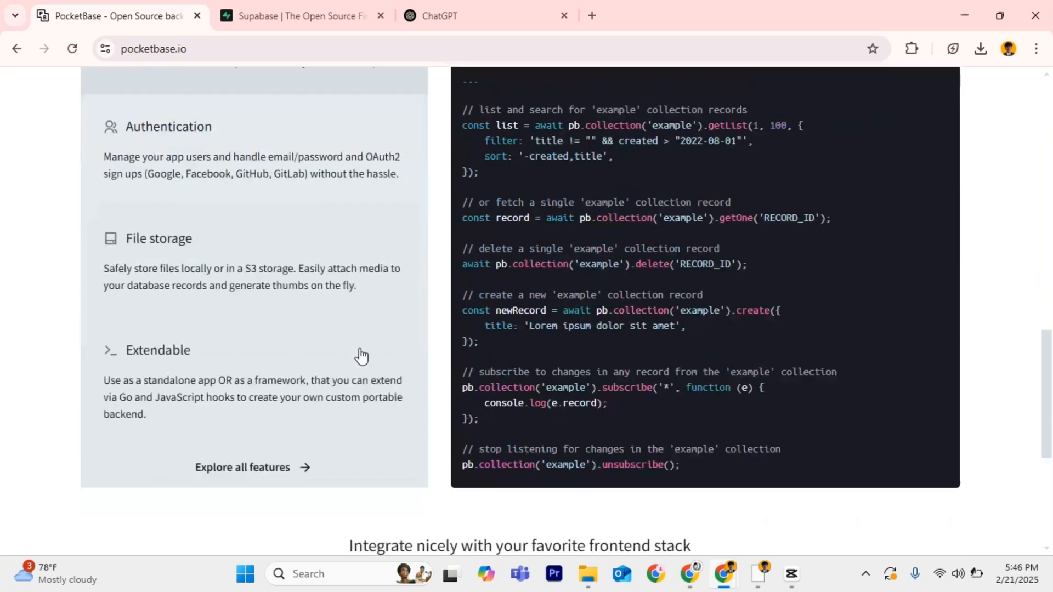
{"action": "left_click", "coordinate": [299, 15]}
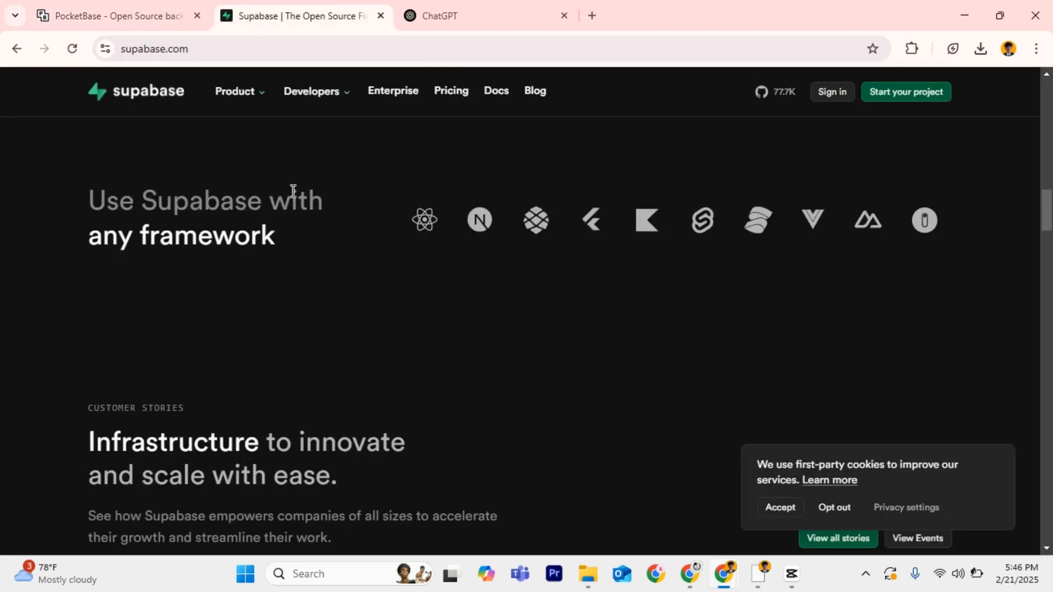
{"action": "left_click", "coordinate": [117, 15]}
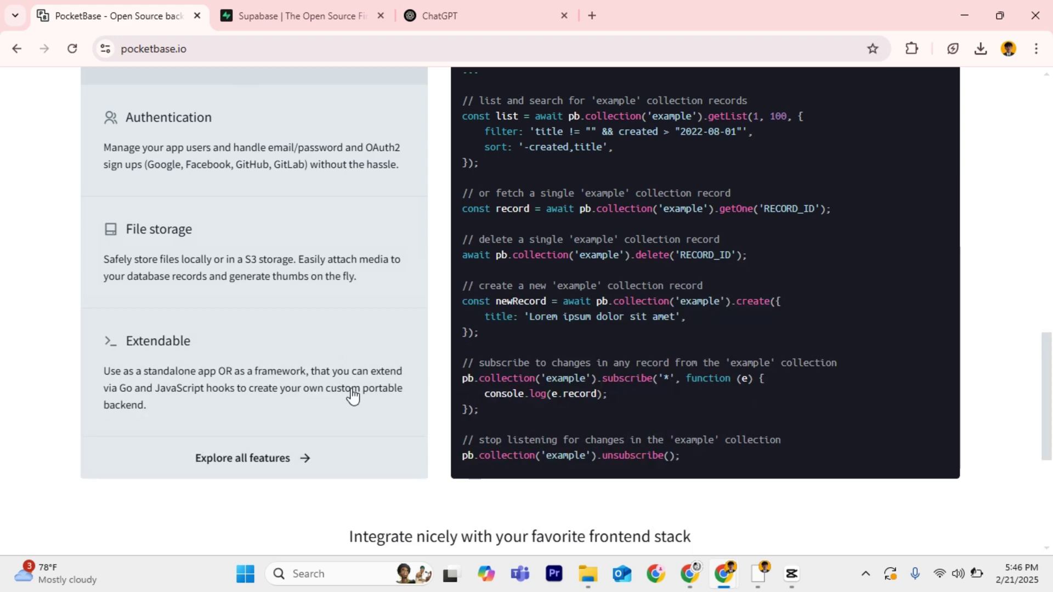
{"action": "scroll", "scroll_direction": "down", "scroll_amount": 3}
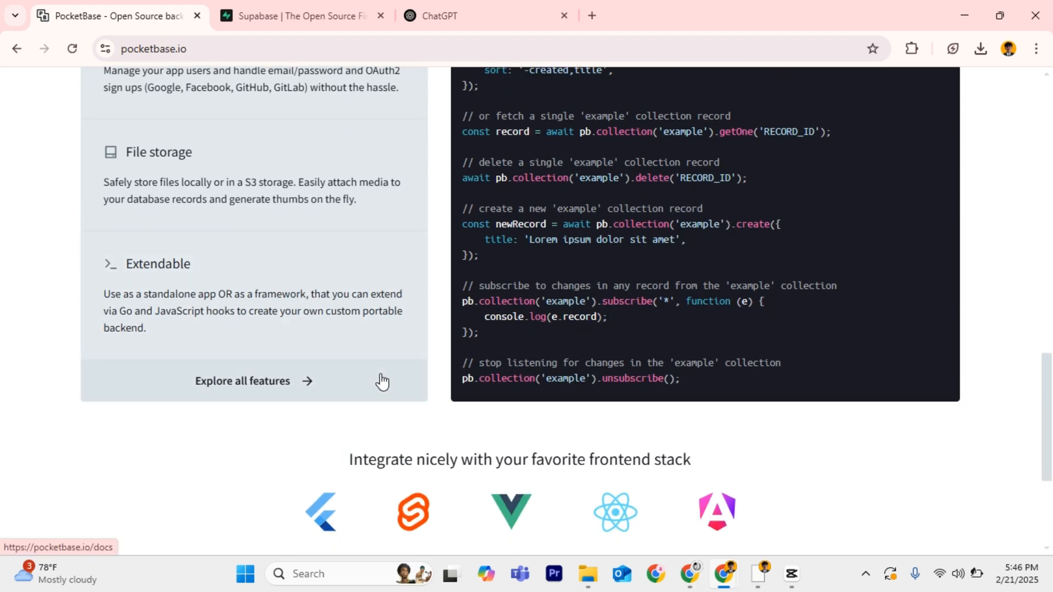